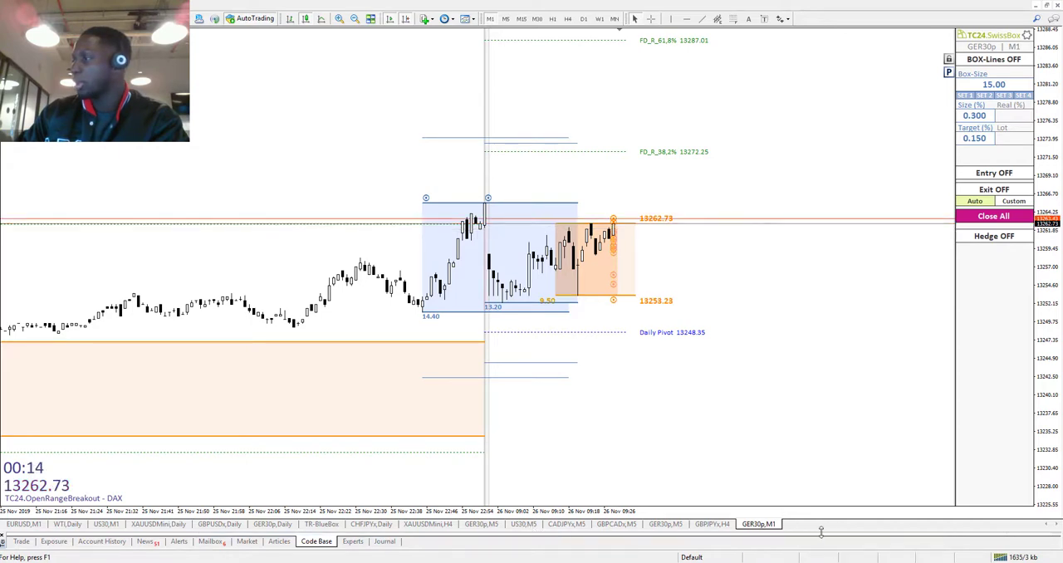
mouse_move(820, 535)
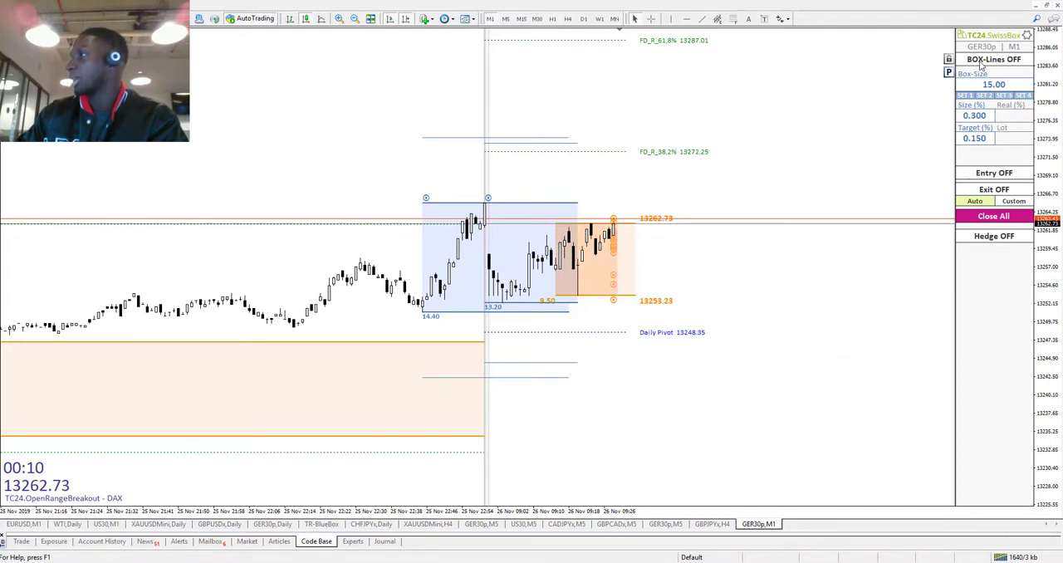
Switch the SmartBox BOX-Lines on so the DAX breakout trade opens with entry, stop and target lines.
left_click(993, 60)
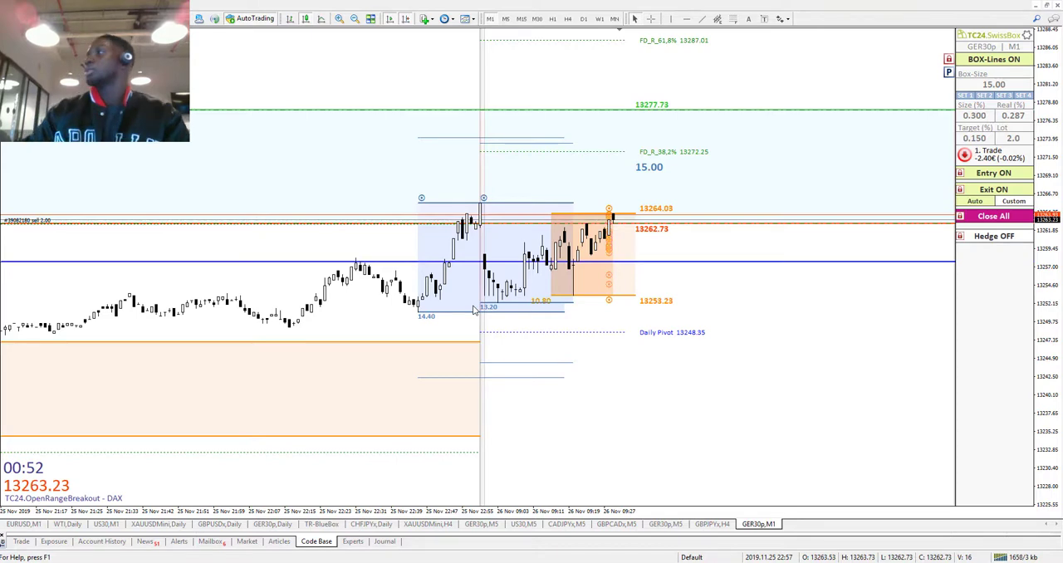
mouse_move(669, 349)
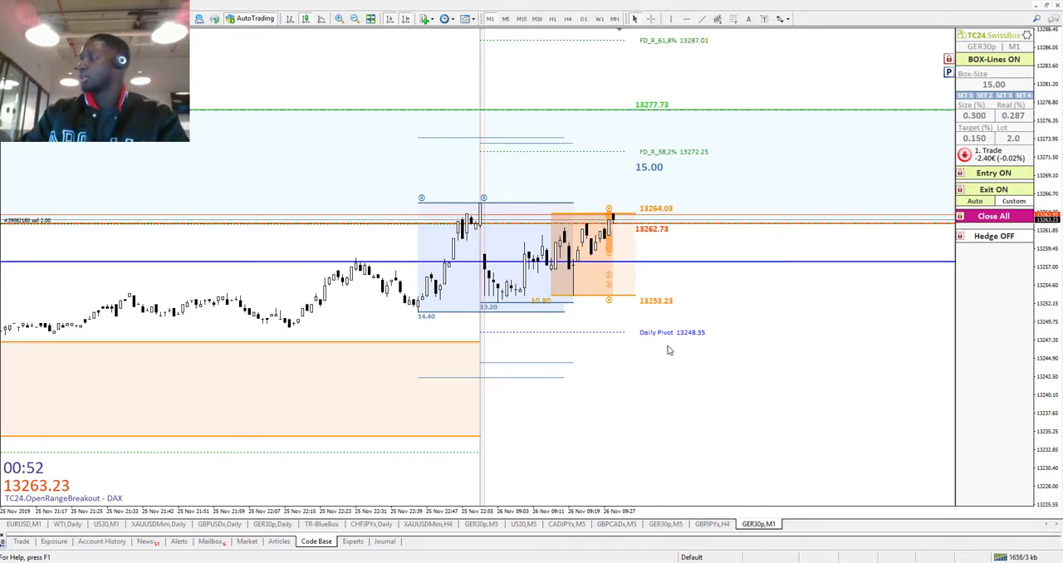
mouse_move(624, 264)
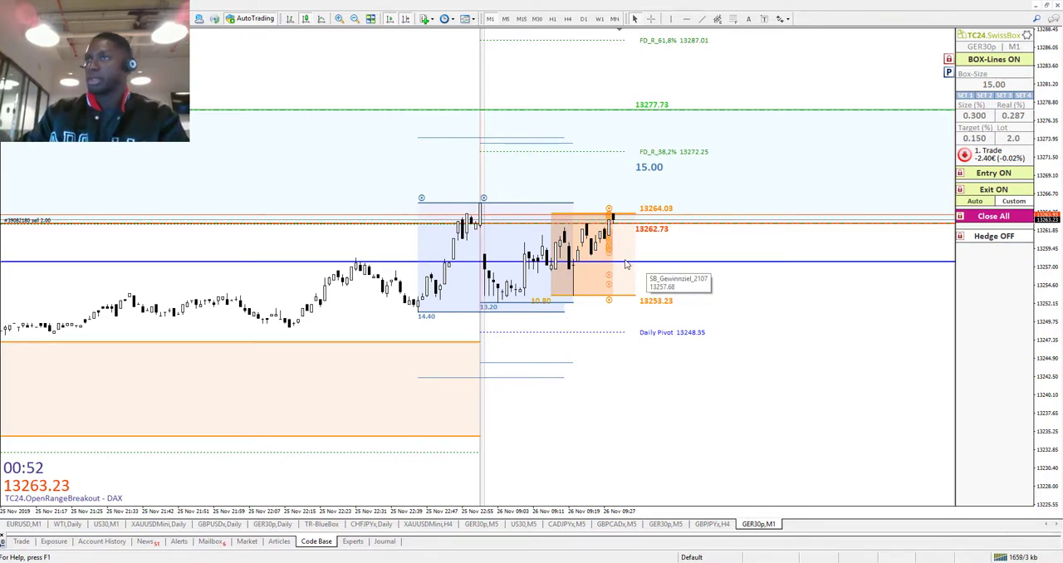